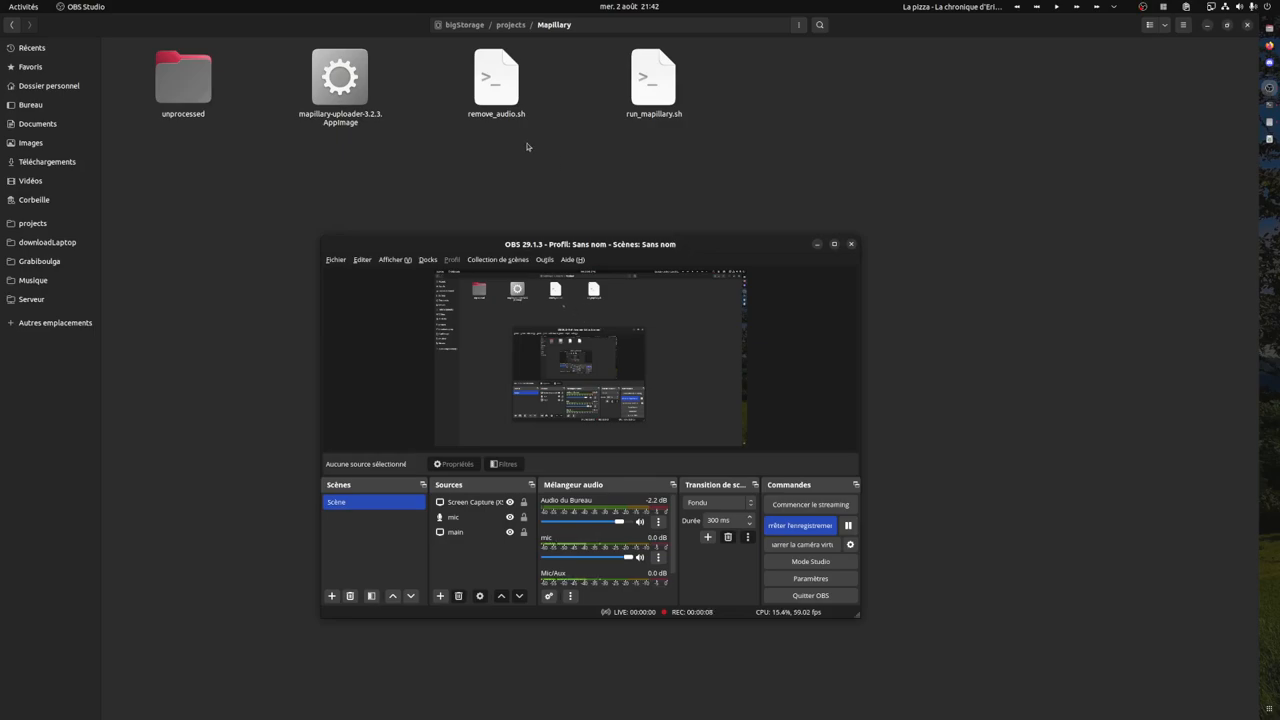
mouse_move(502, 122)
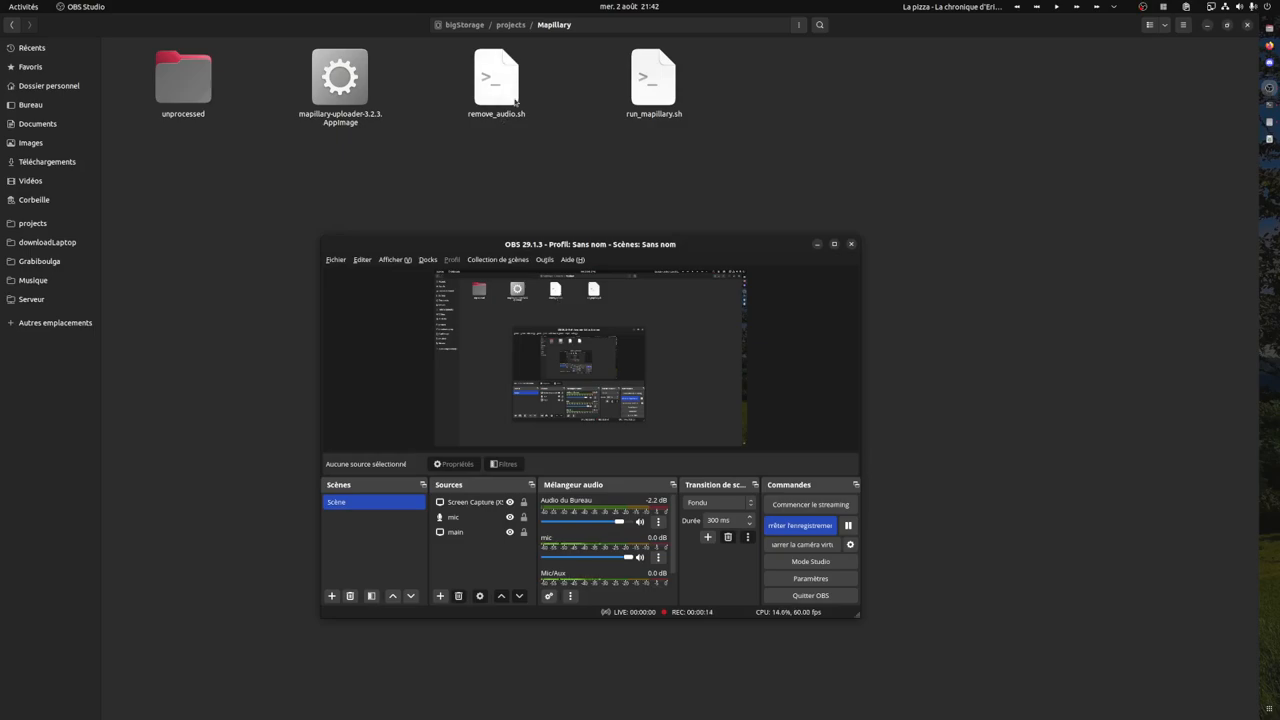
mouse_move(492, 227)
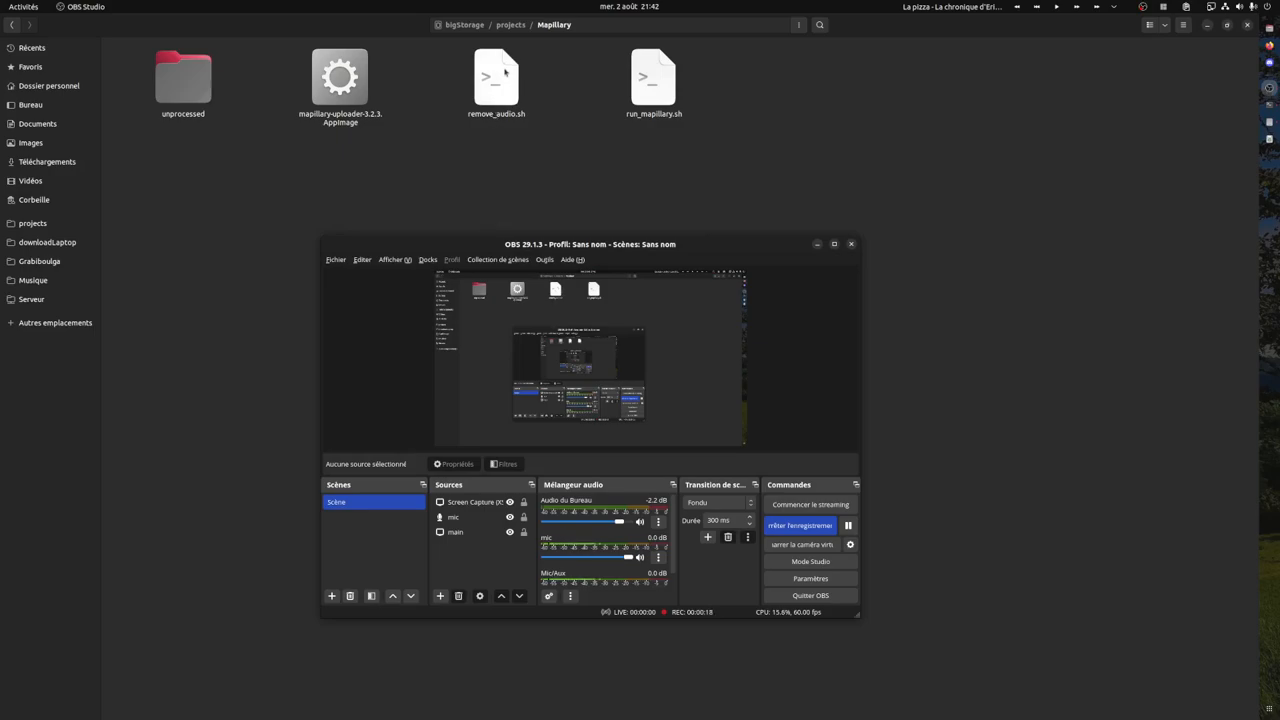
Open remove_audio.sh in Text Editor and place the cursor at the end of line 2.
right_click(496, 85)
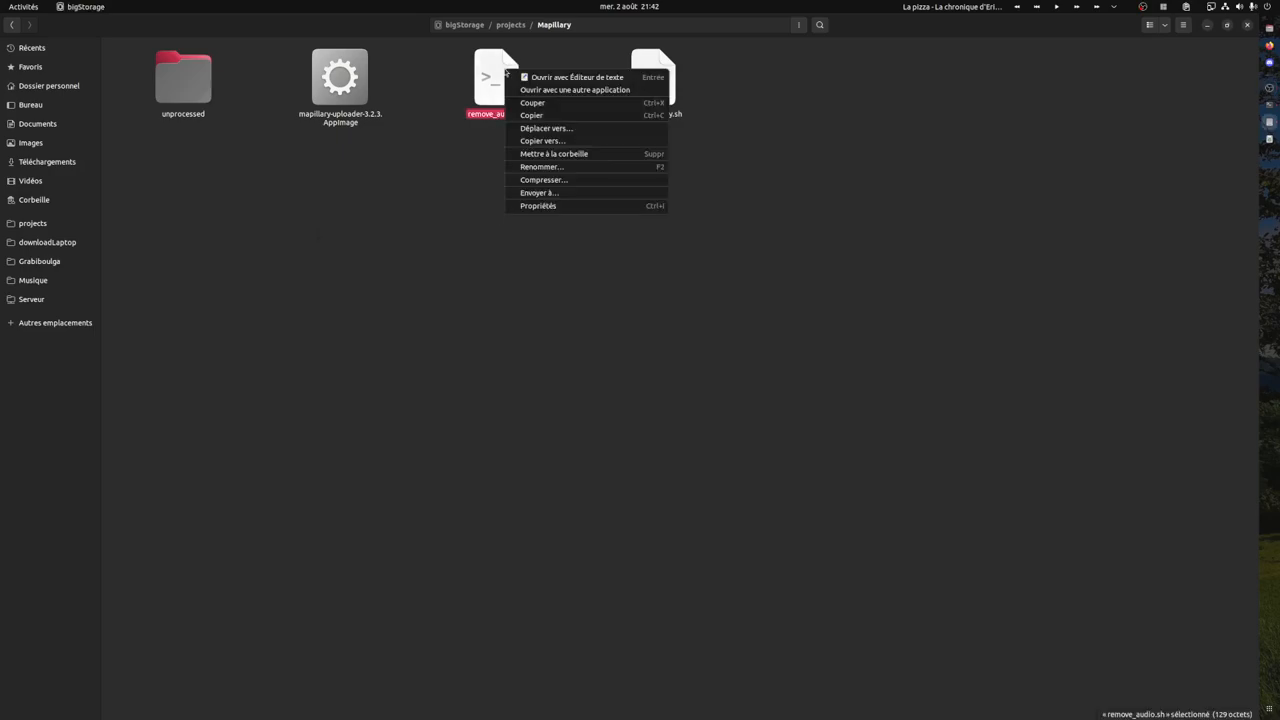
left_click(577, 77)
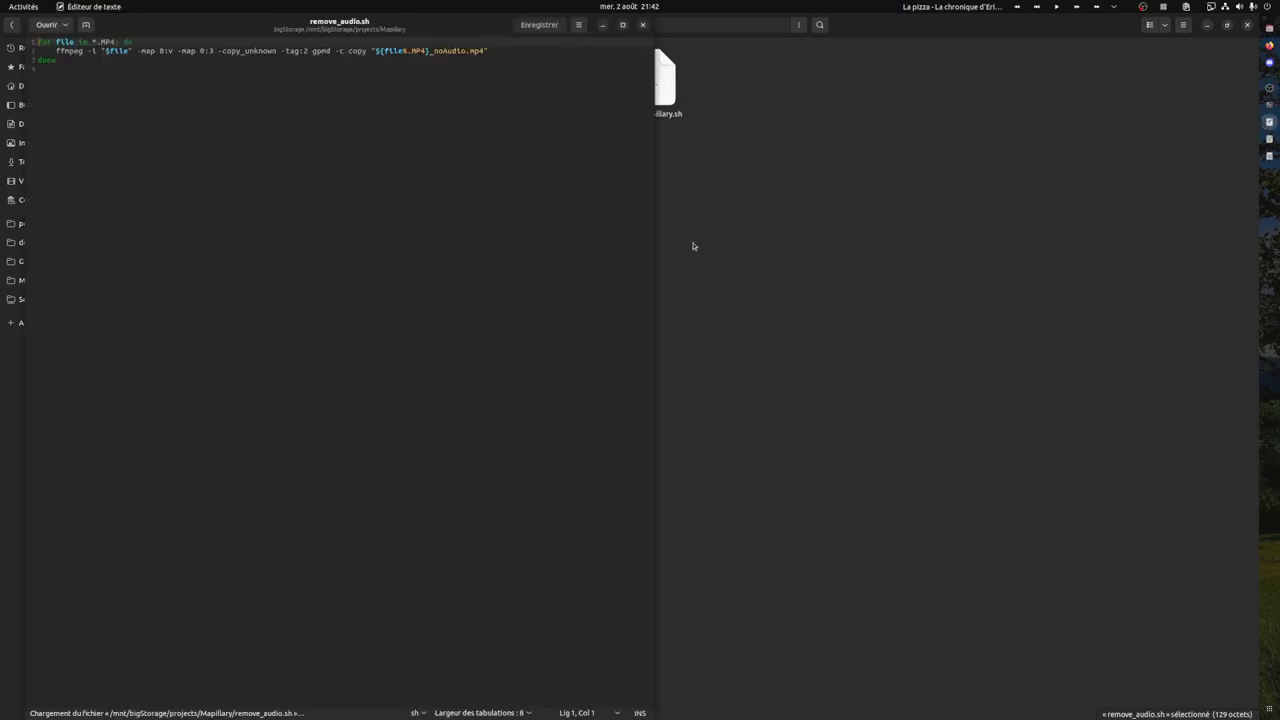
left_click(531, 50)
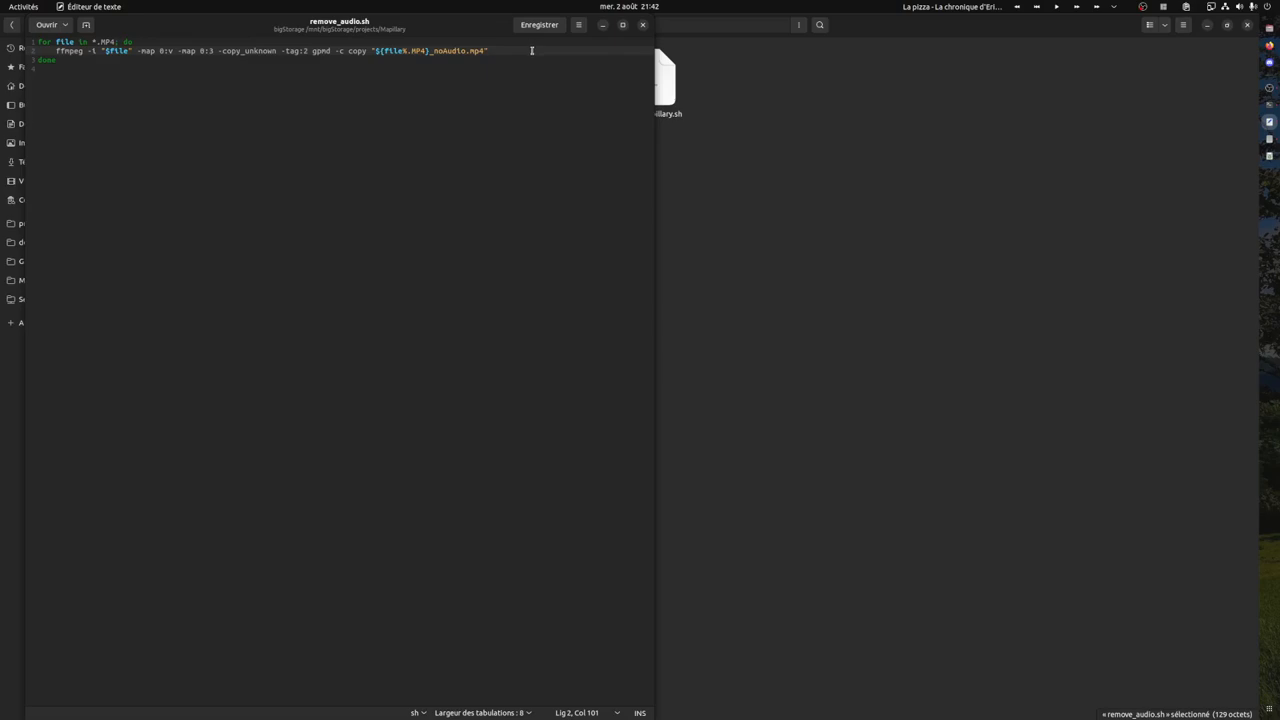
mouse_move(150, 37)
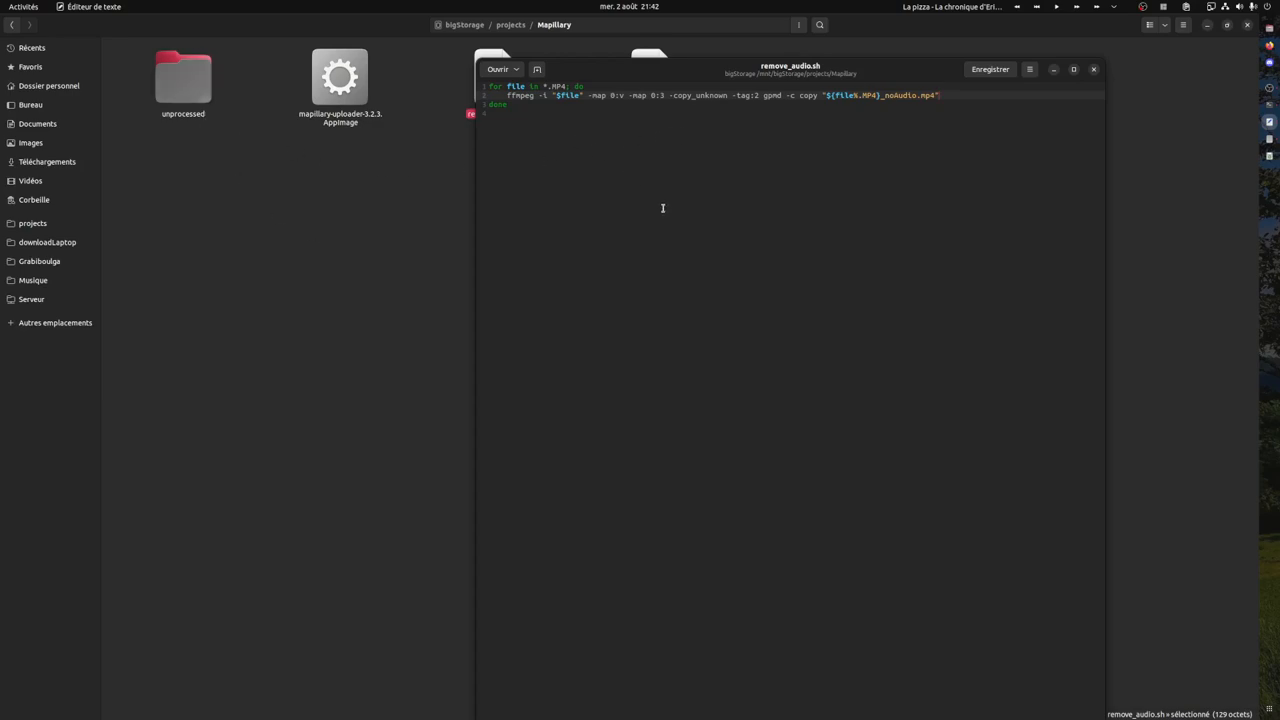
mouse_move(677, 145)
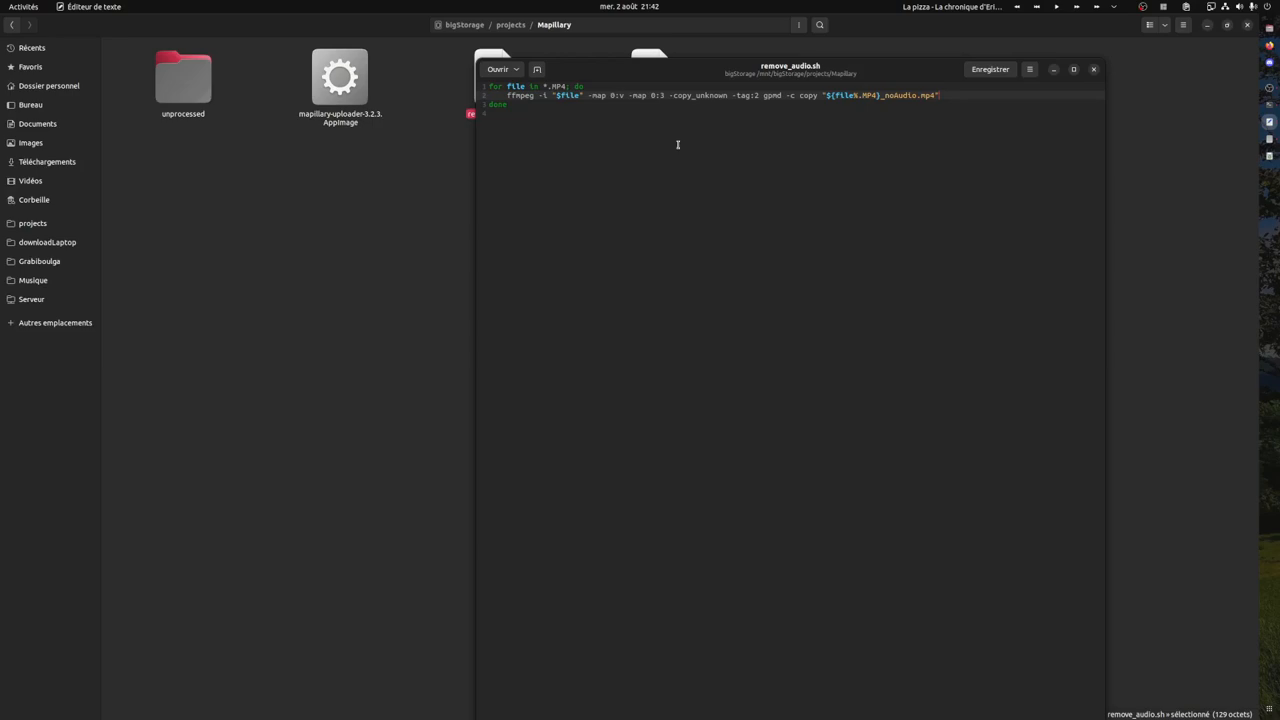
mouse_move(745, 125)
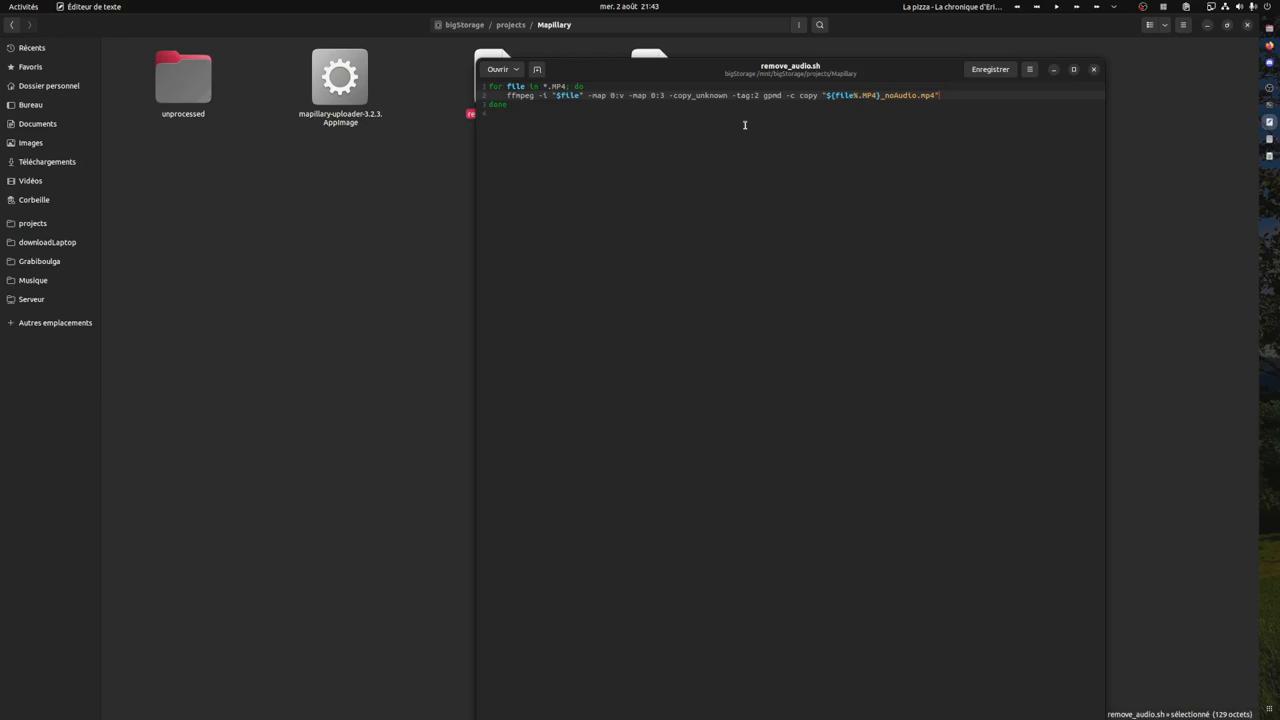
mouse_move(781, 210)
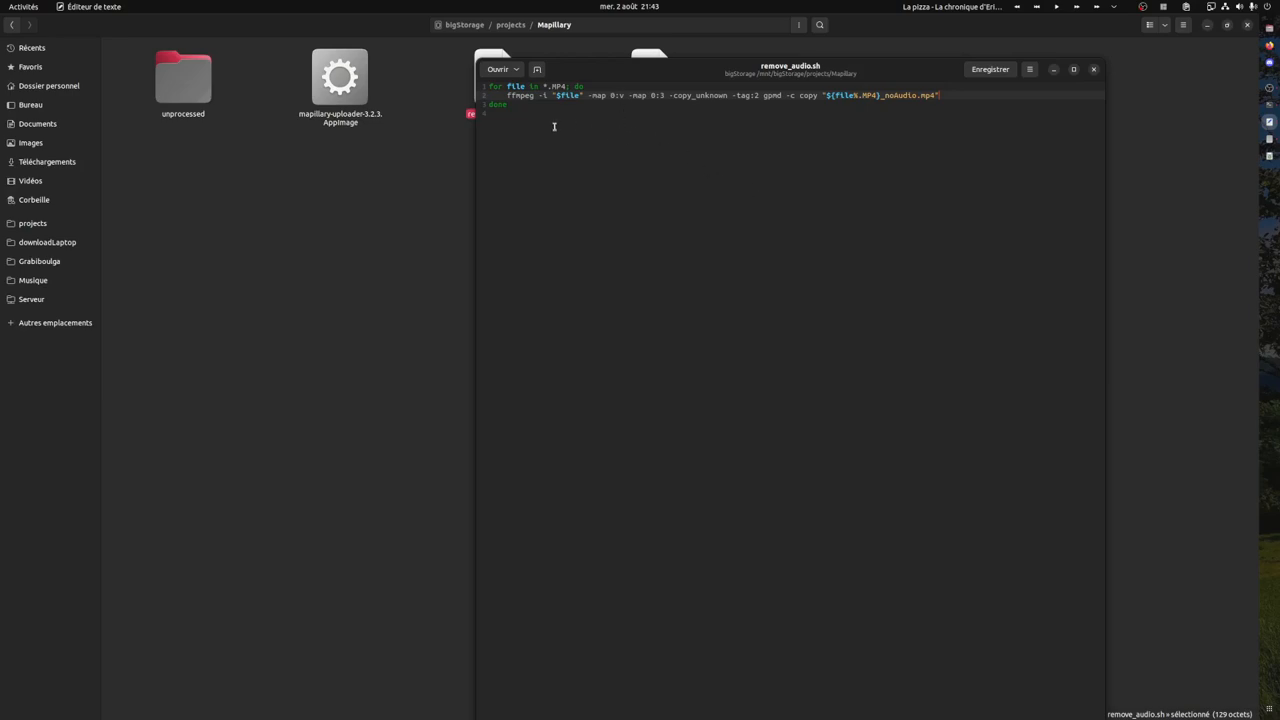
mouse_move(545, 112)
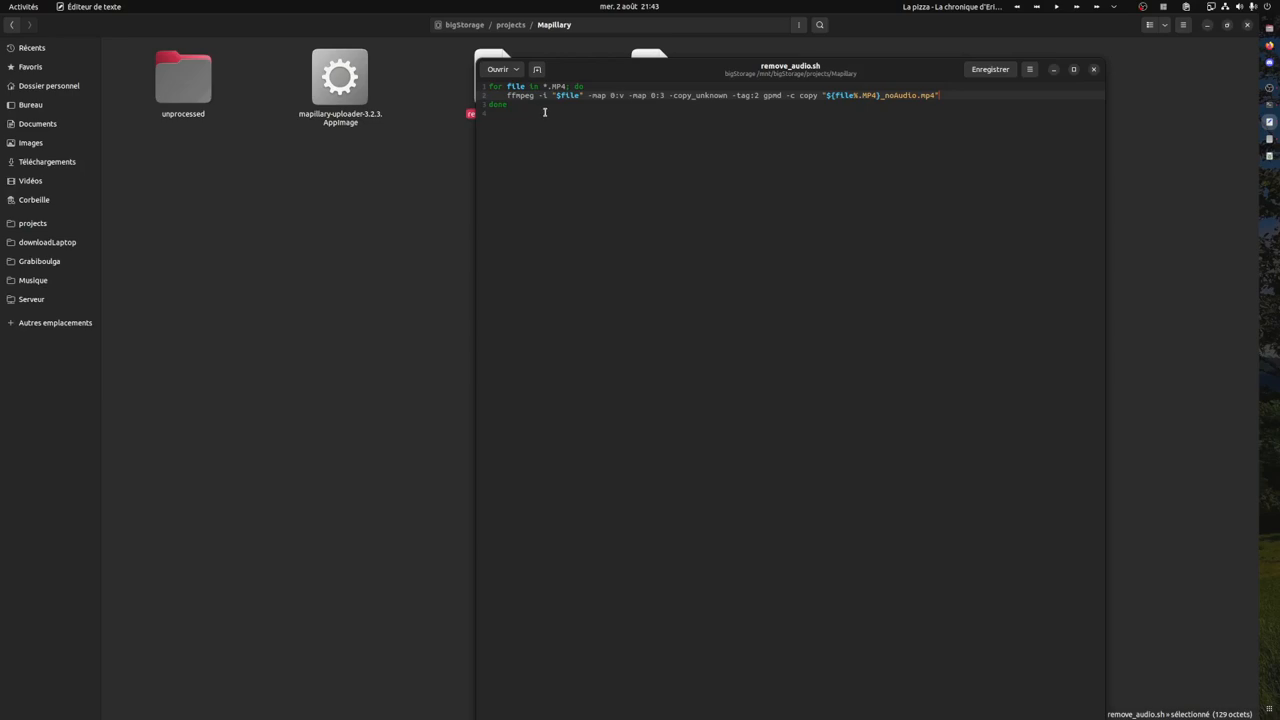
mouse_move(663, 21)
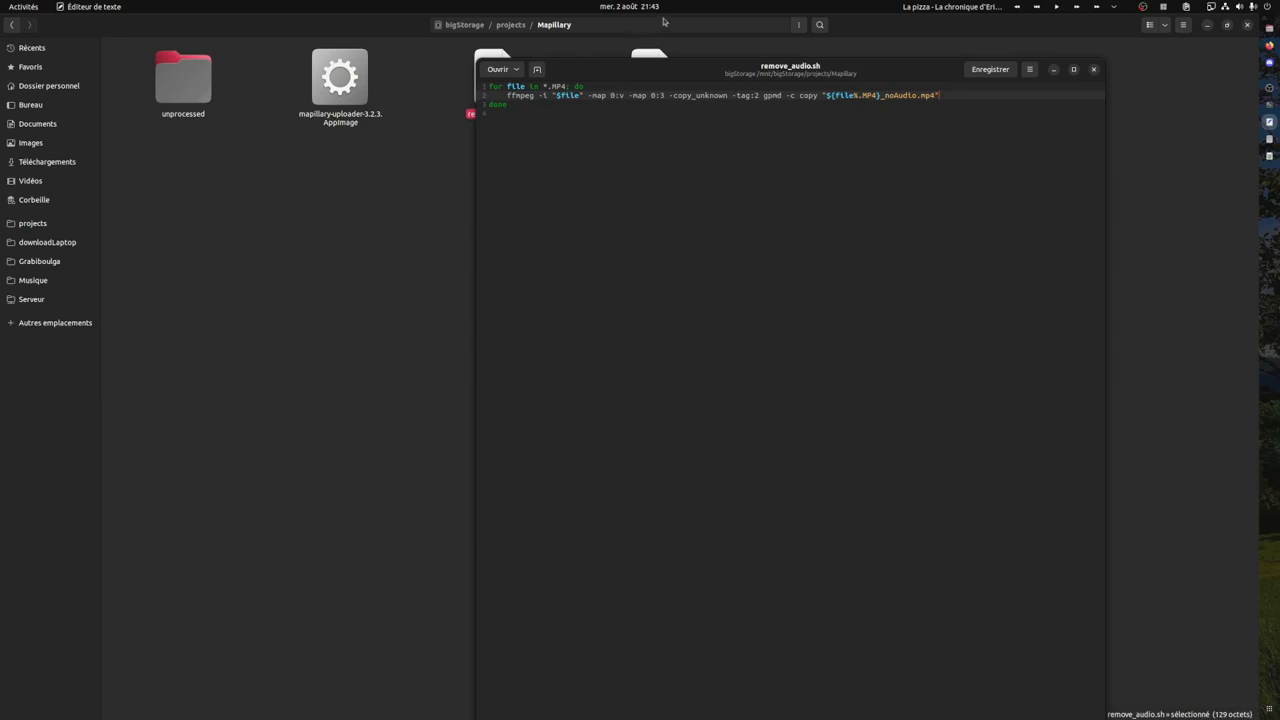
mouse_move(761, 109)
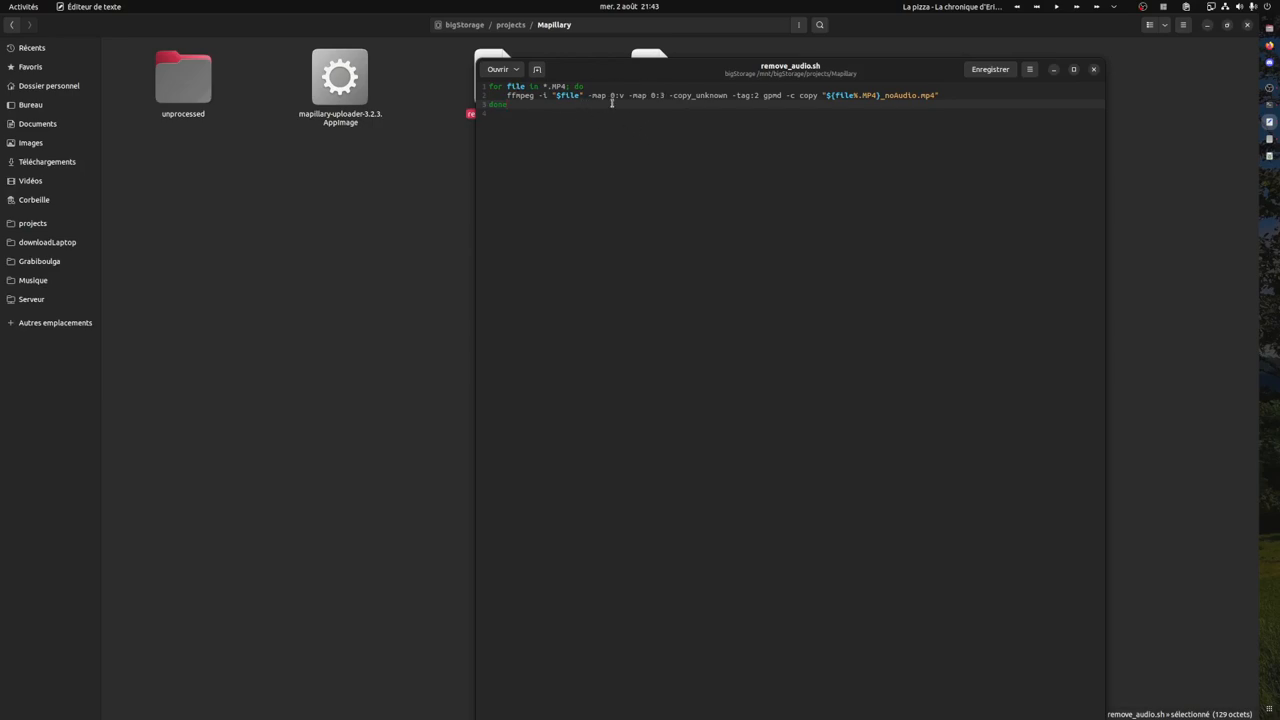
Add an extra space after '-map 0:v' in the ffmpeg line of remove_audio.sh.
double_click(605, 95)
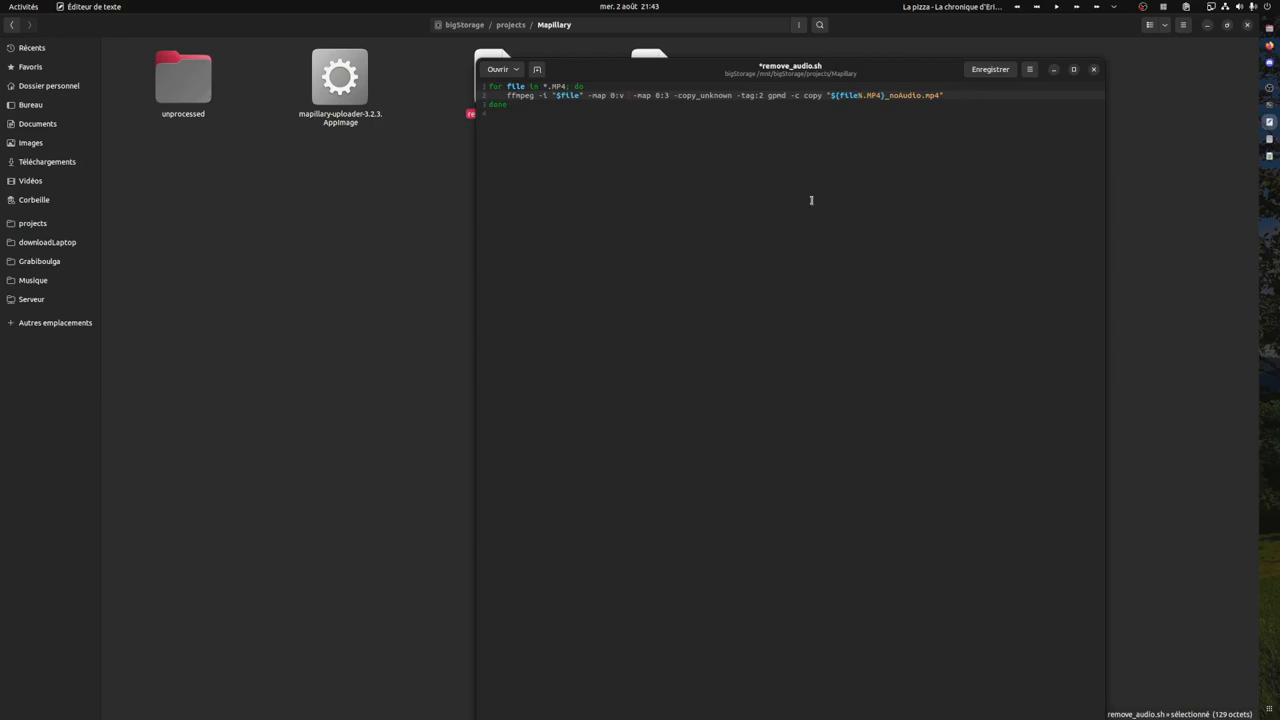
key("ctrl+a")
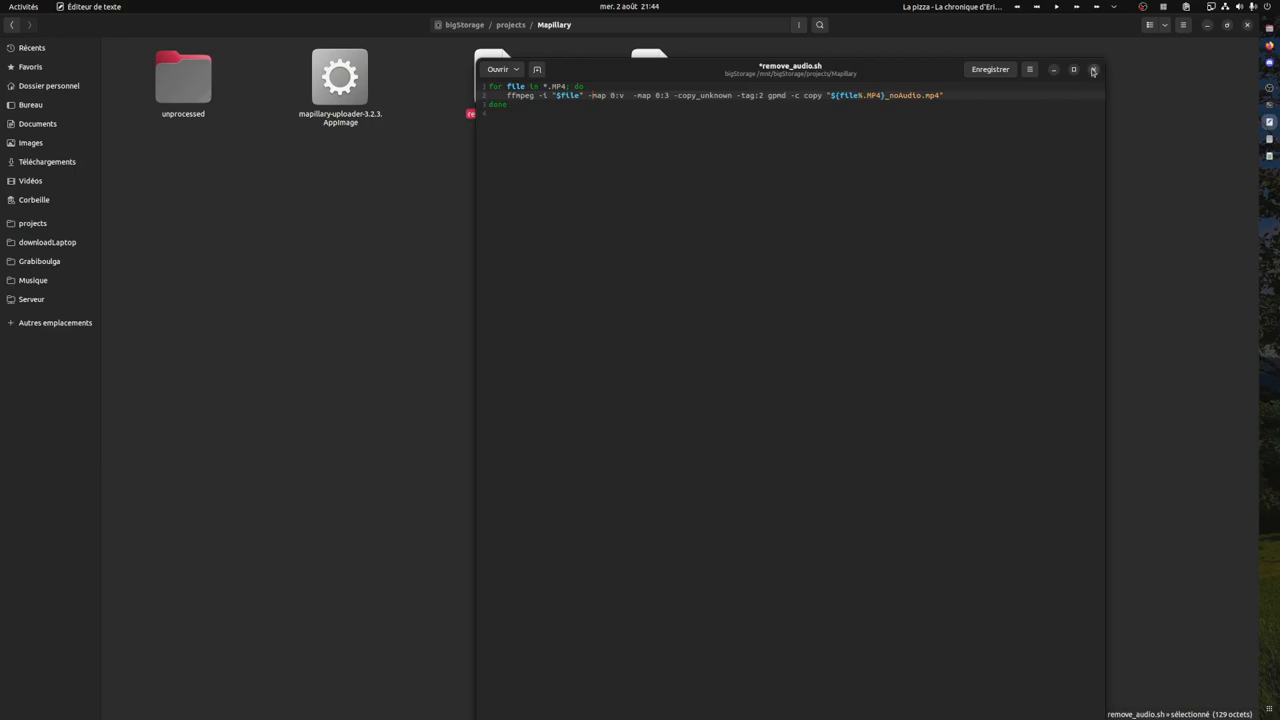
Close remove_audio.sh, launch mapillary-uploader-3.2.3.AppImage, then open run_mapillary.sh in Text Editor.
left_click(1093, 69)
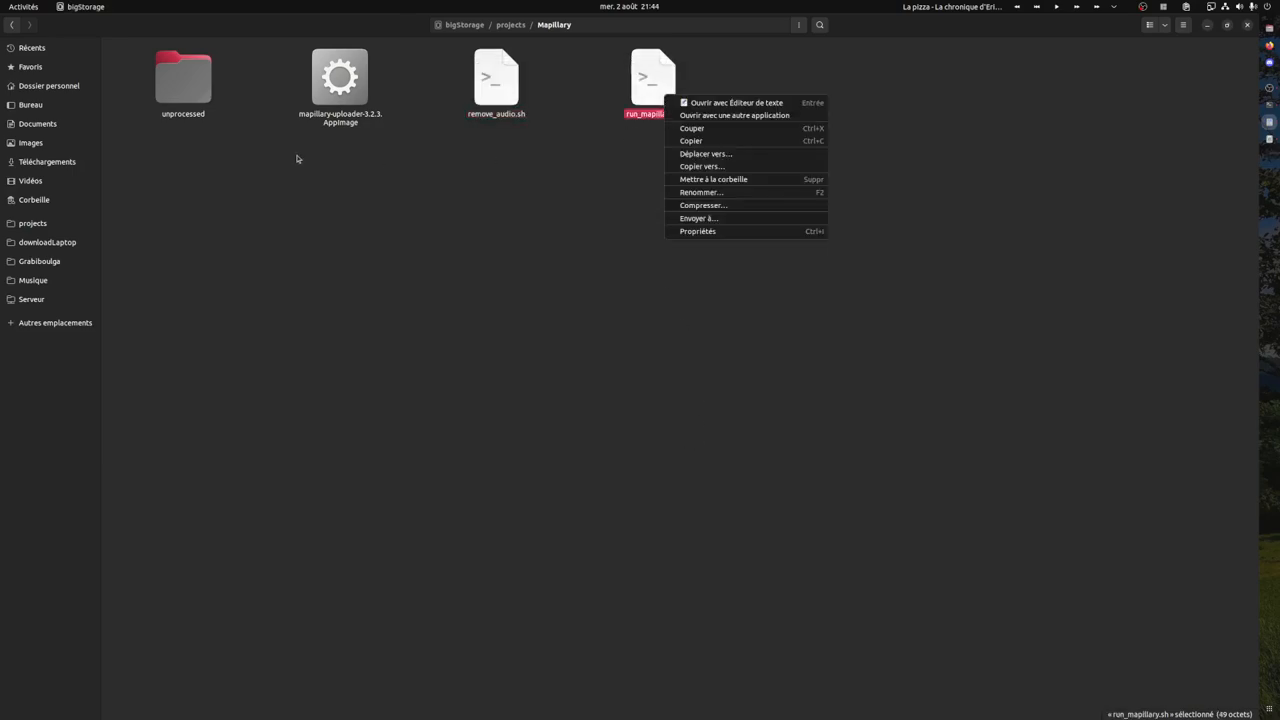
left_click(297, 158)
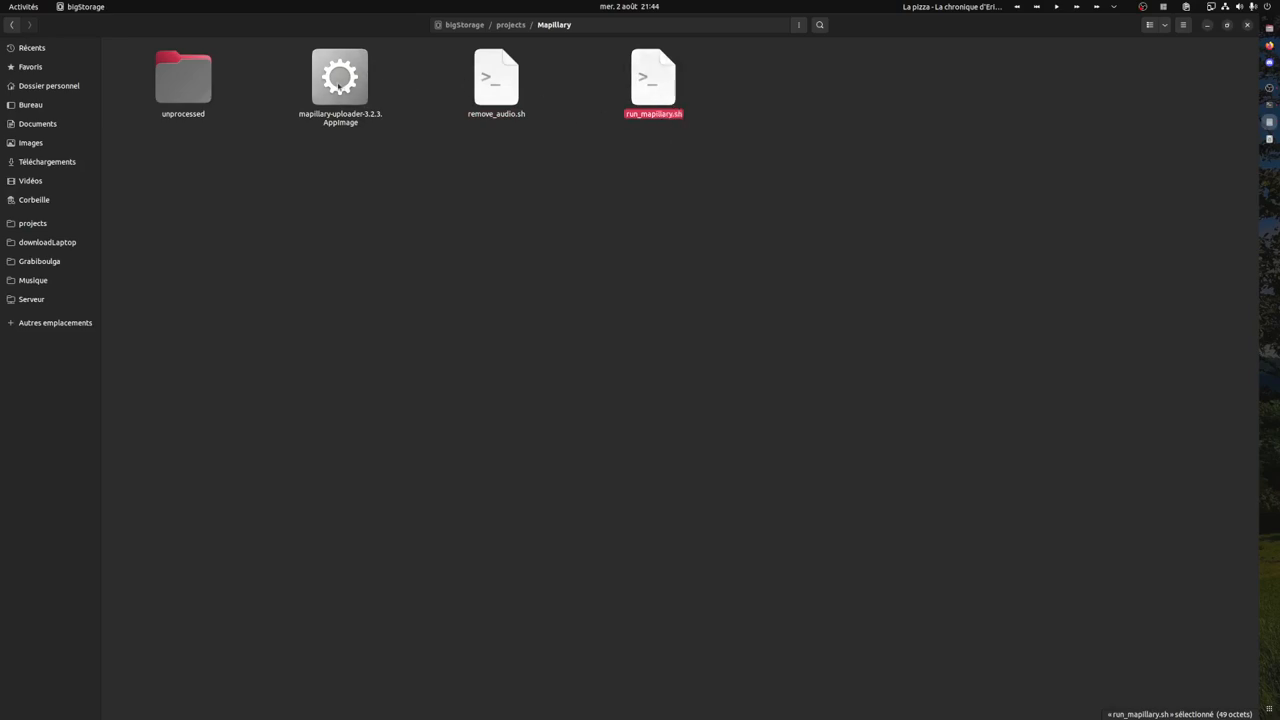
left_click(339, 85)
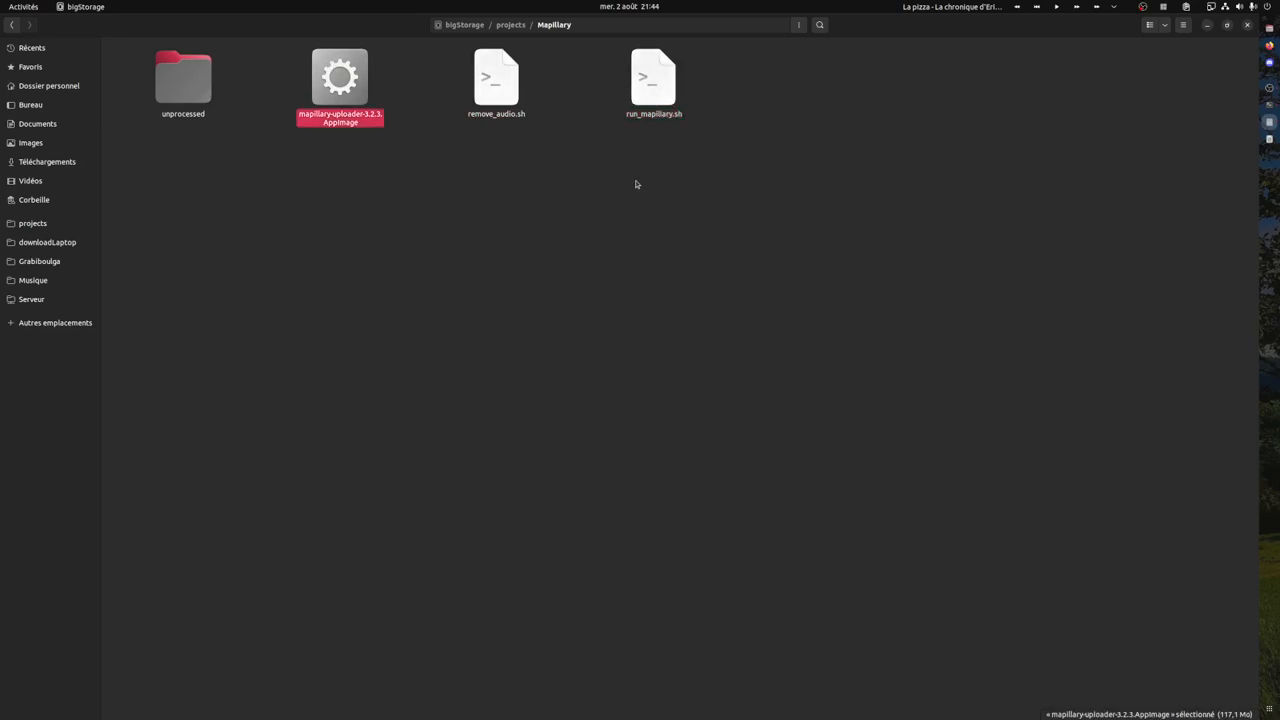
double_click(340, 85)
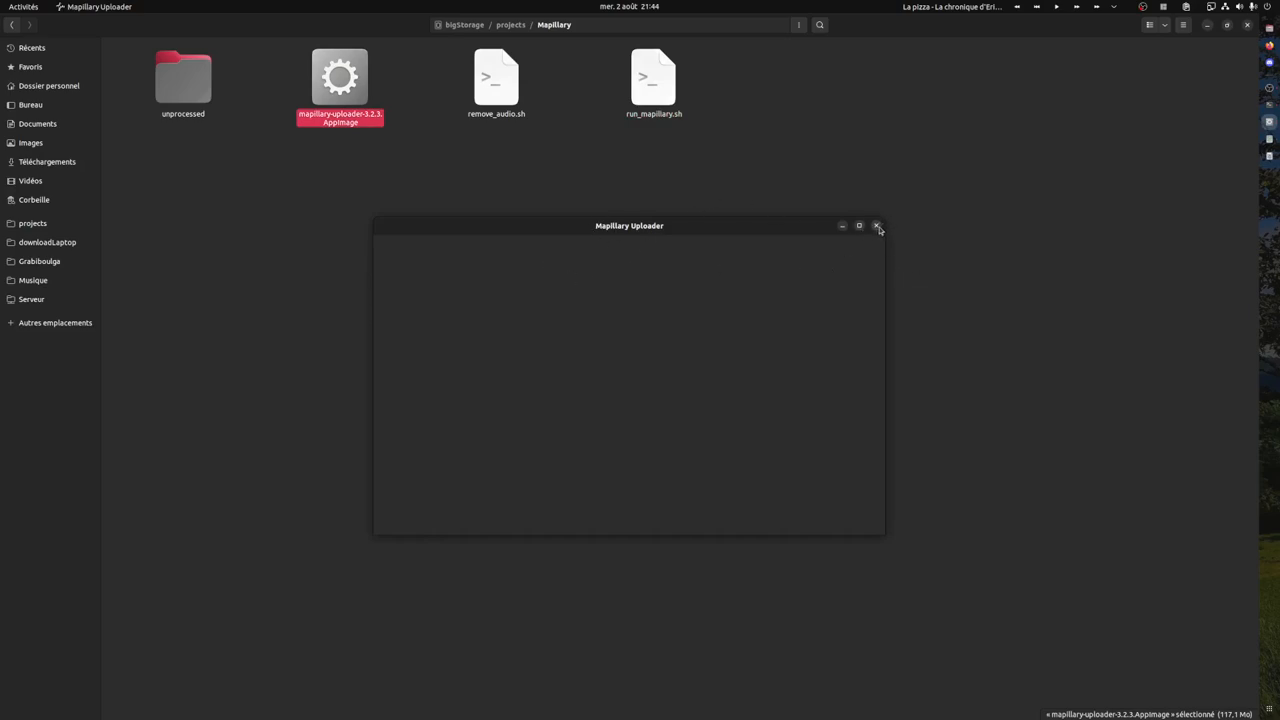
right_click(654, 85)
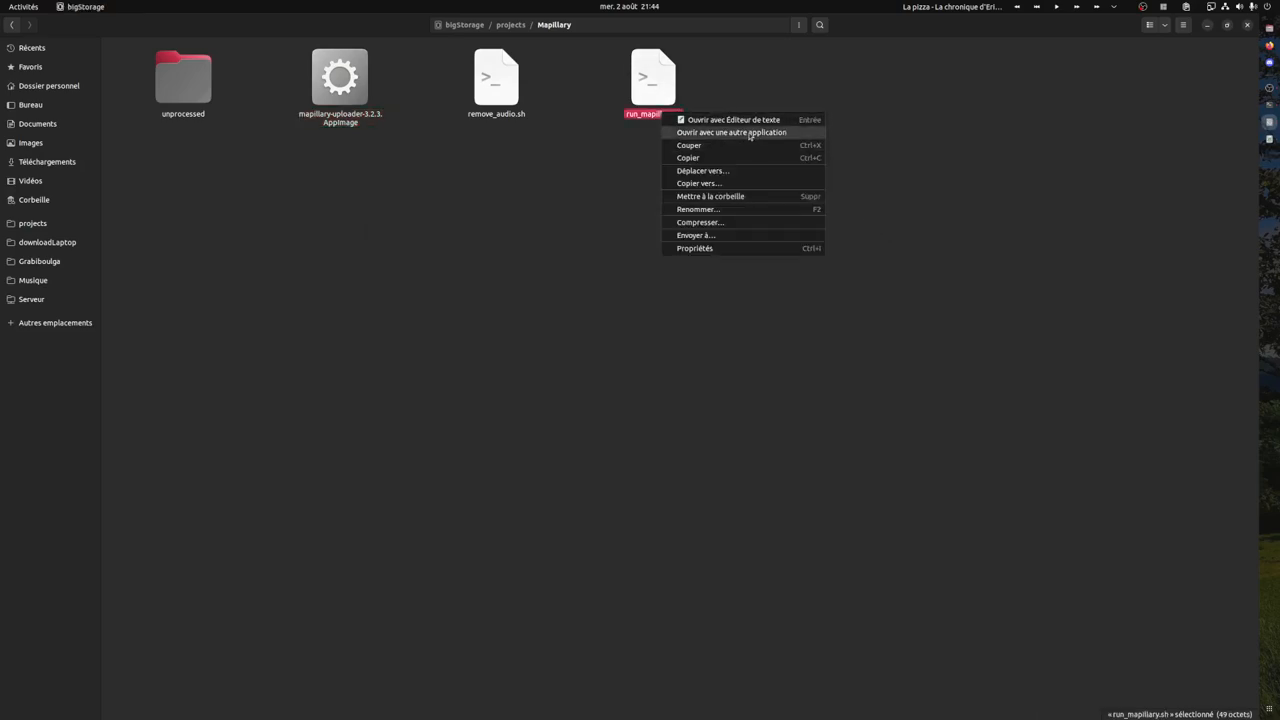
left_click(733, 119)
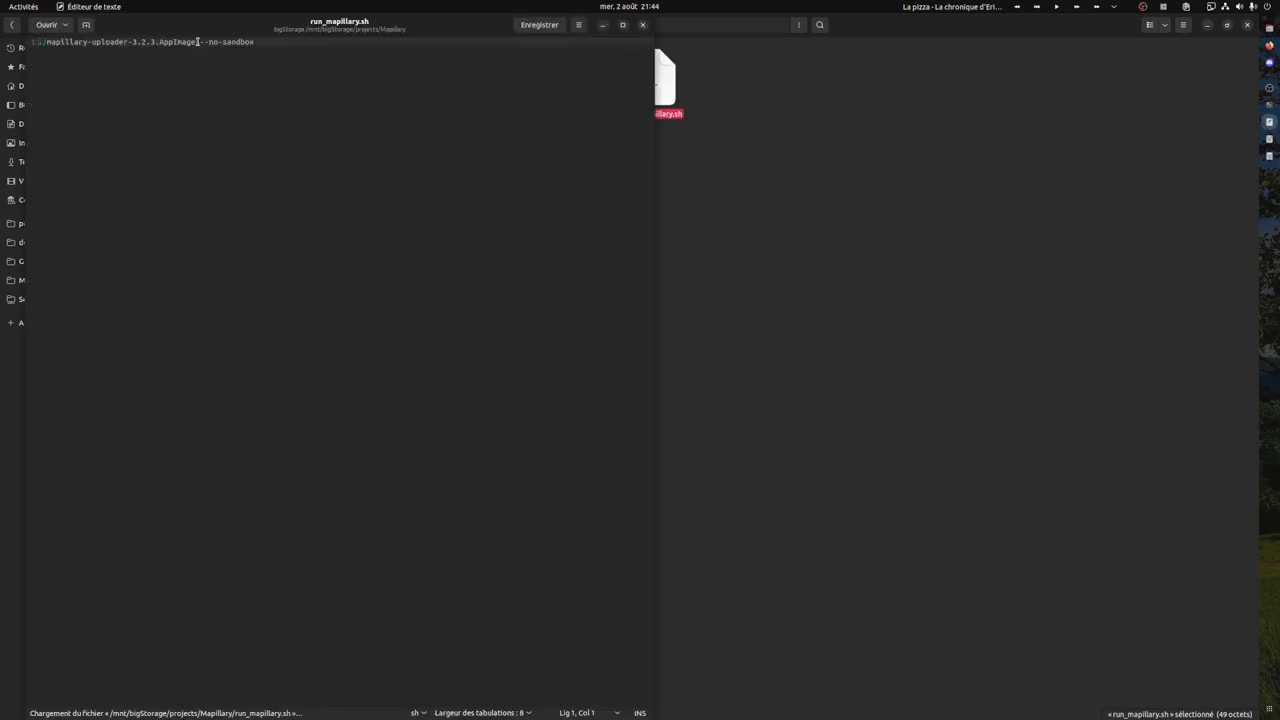